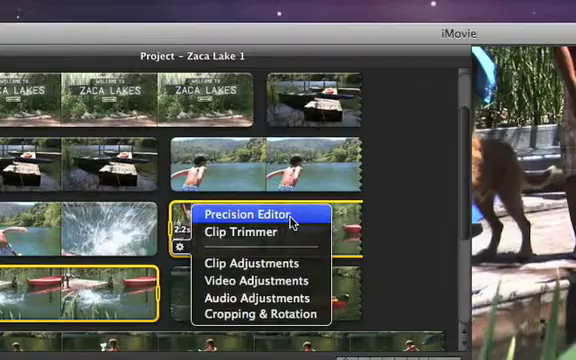
Step: Enter the Precision Editor for the cut between the two splash clips
{"action": "left_click", "coordinate": [244, 216]}
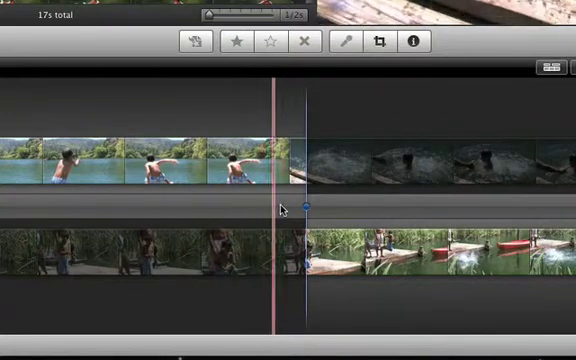
Step: Slide the edit point so the first splash clip cuts to the second at the chosen frame
{"action": "left_click_drag", "start_coordinate": [284, 204], "coordinate": [356, 216]}
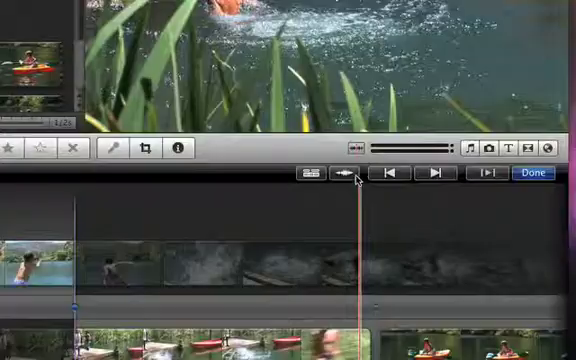
Step: Reveal the audio waveforms of both clips around the cut
{"action": "left_click", "coordinate": [344, 176]}
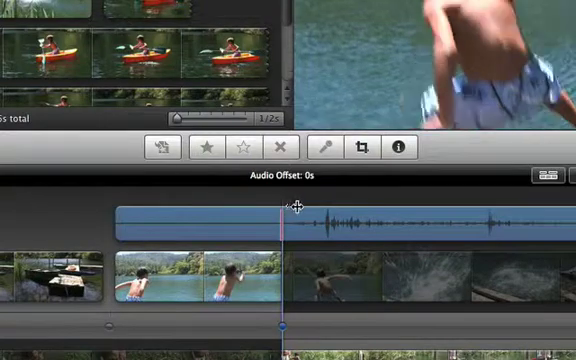
Step: Drag the first clip's audio later until the Audio Offset reads about 3 seconds
{"action": "left_click_drag", "start_coordinate": [296, 206], "coordinate": [420, 206]}
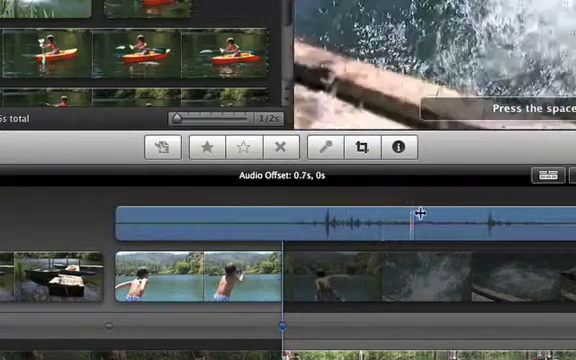
{"action": "left_click_drag", "start_coordinate": [418, 210], "coordinate": [470, 216]}
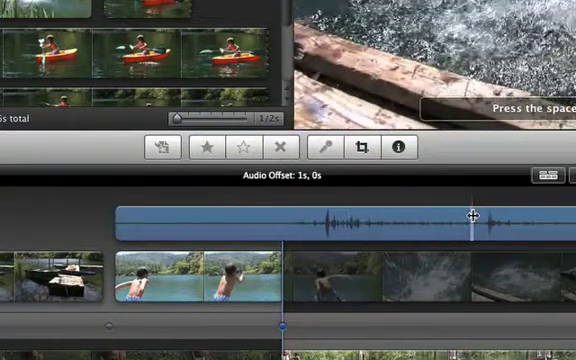